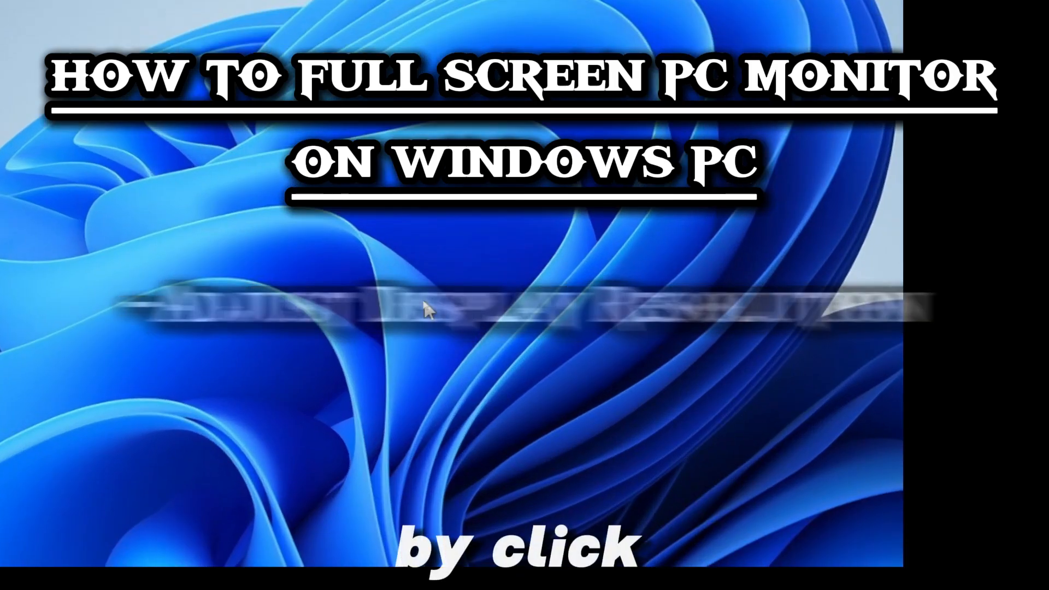
# Open the Intel HD Graphics Control Panel from the desktop context menu
pyautogui.rightClick(425, 311)
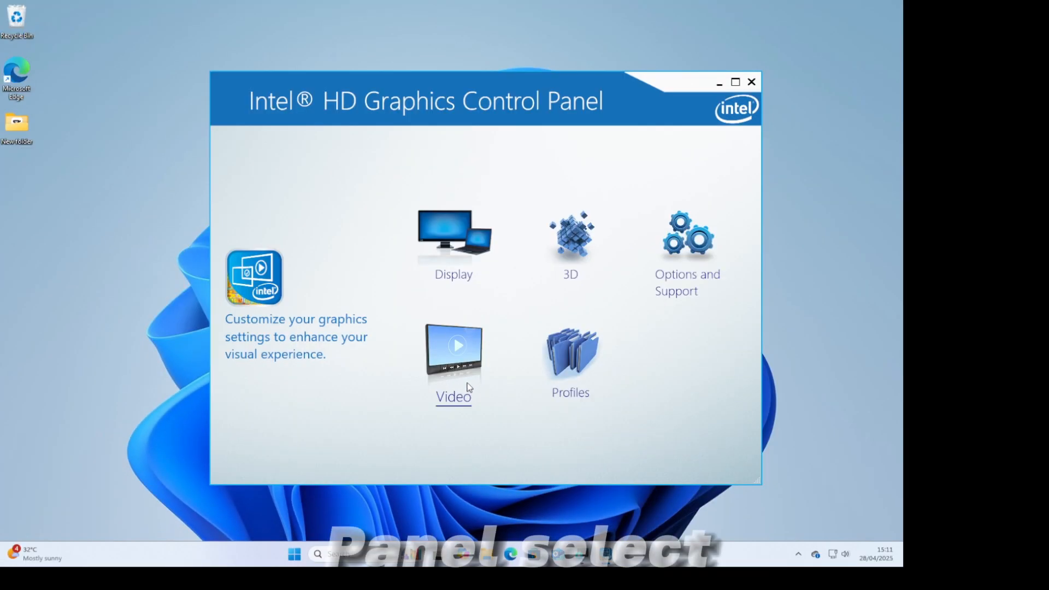
# Go to Display settings and choose 1920 x 1080 in place of 1680 x 1050
pyautogui.click(452, 241)
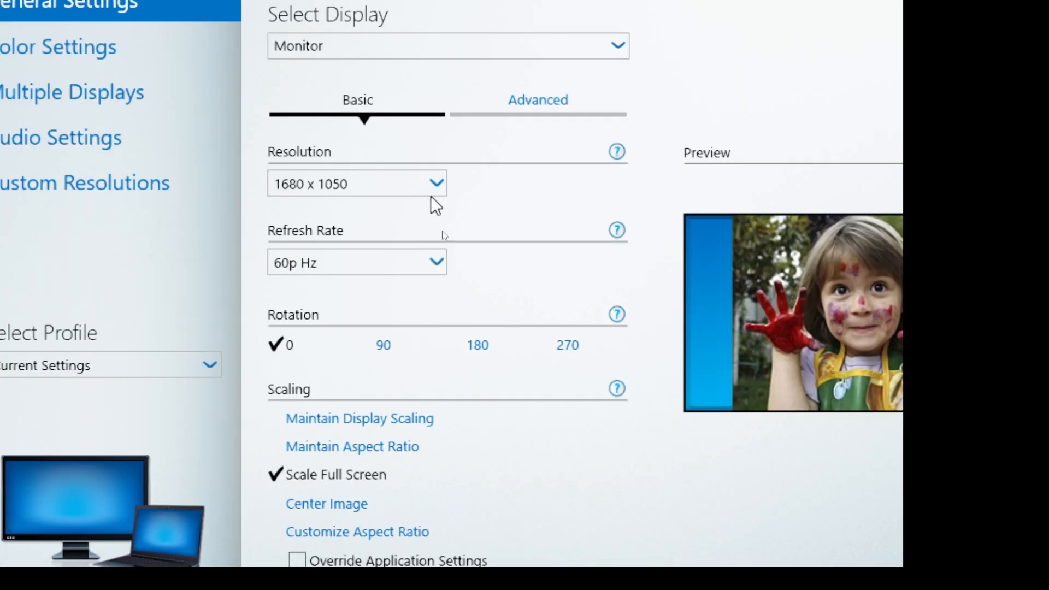
pyautogui.click(447, 46)
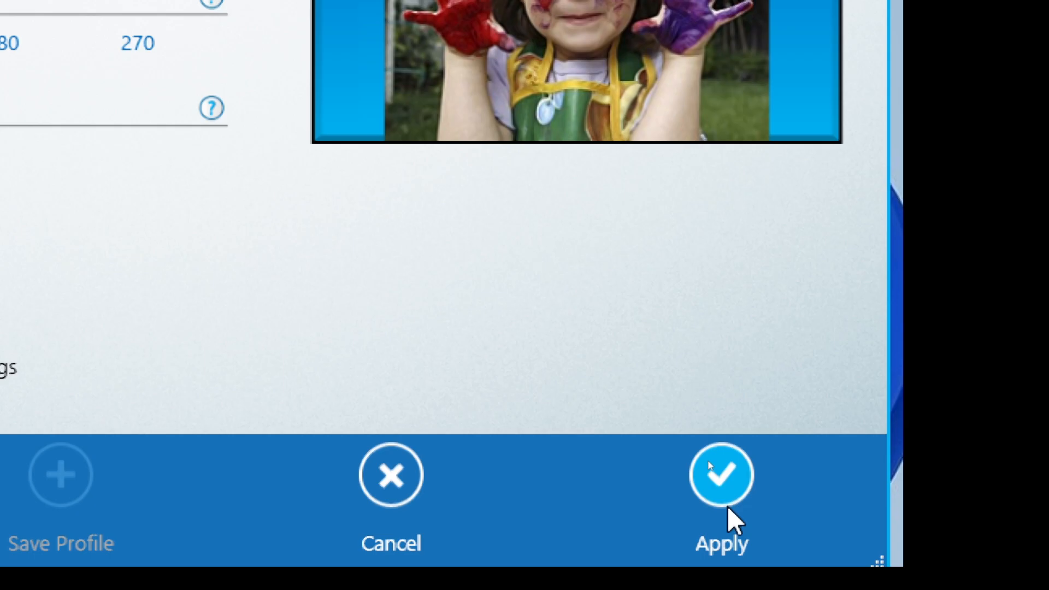
# Apply the 1920 x 1080 resolution and confirm keeping it
pyautogui.click(720, 475)
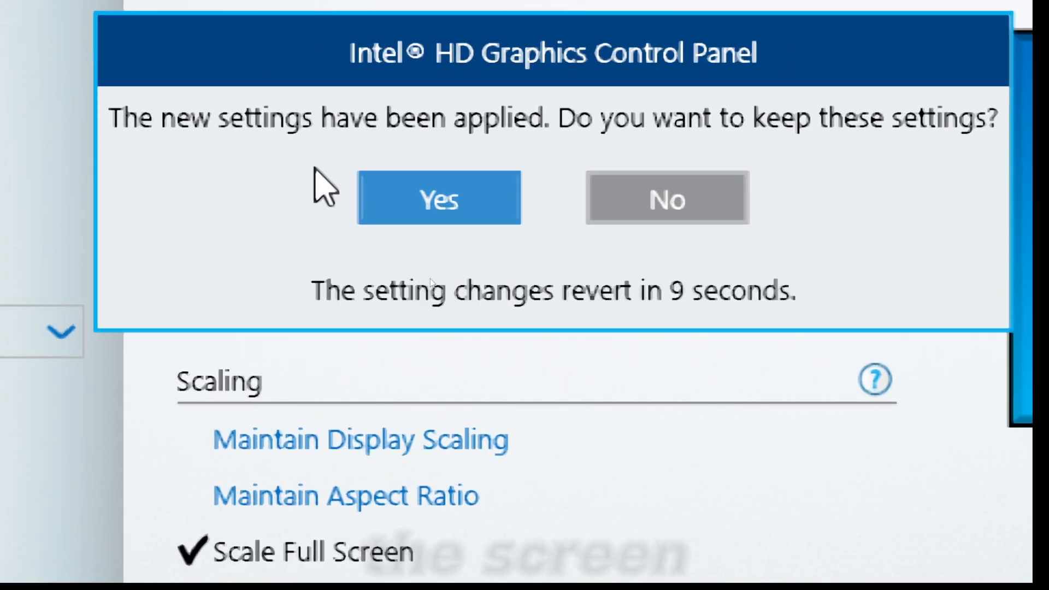
pyautogui.click(438, 198)
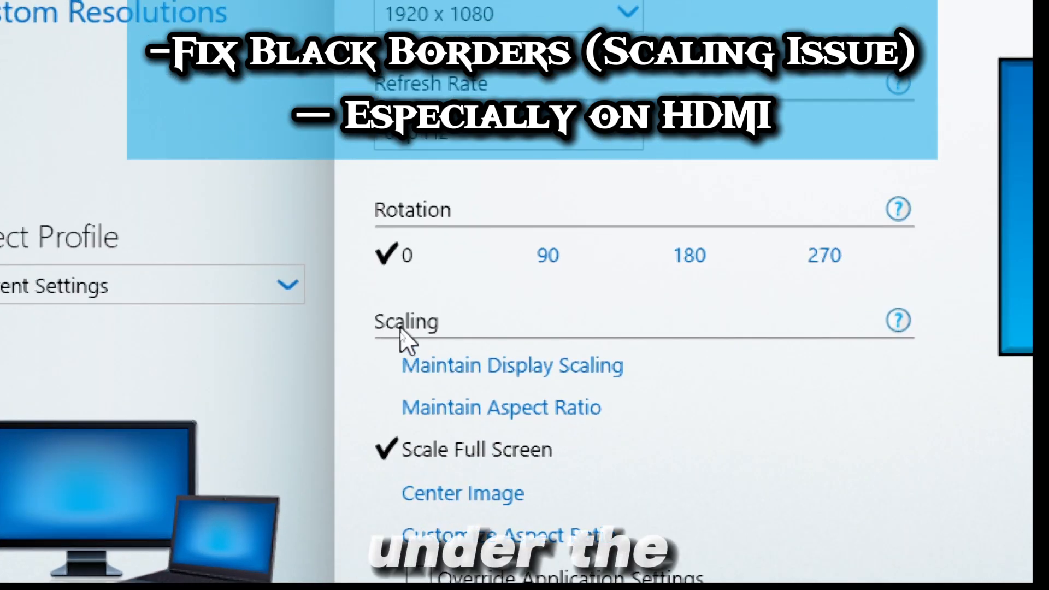
pyautogui.moveTo(475, 435)
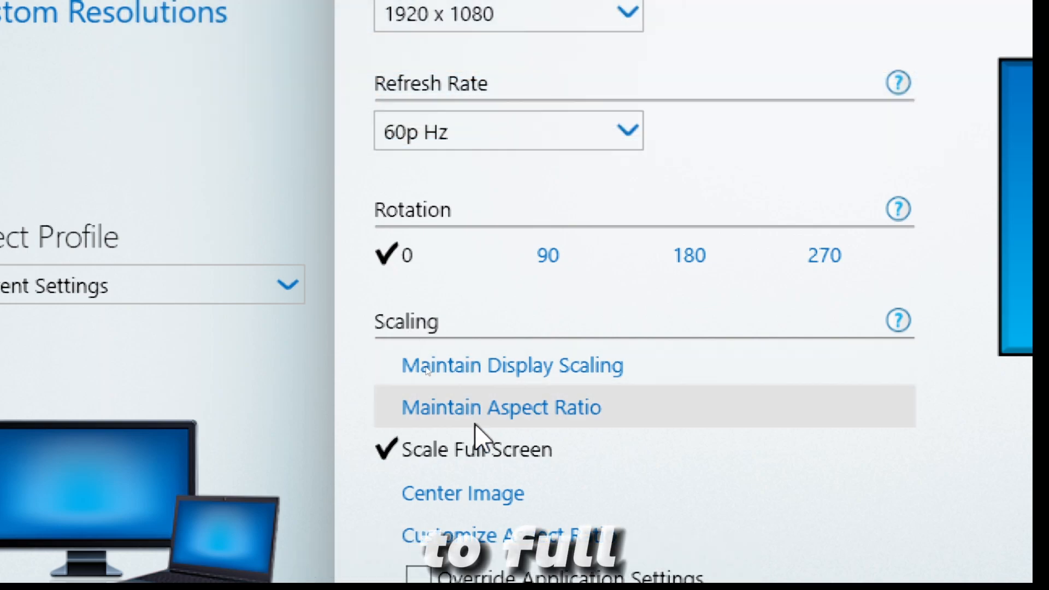
pyautogui.moveTo(472, 449)
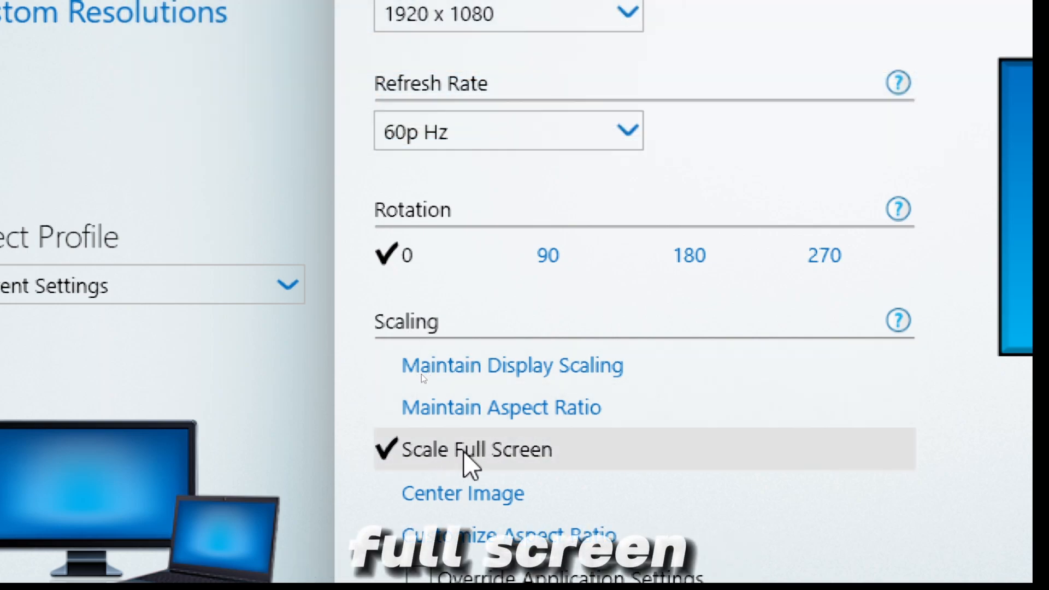
pyautogui.scroll(-3)
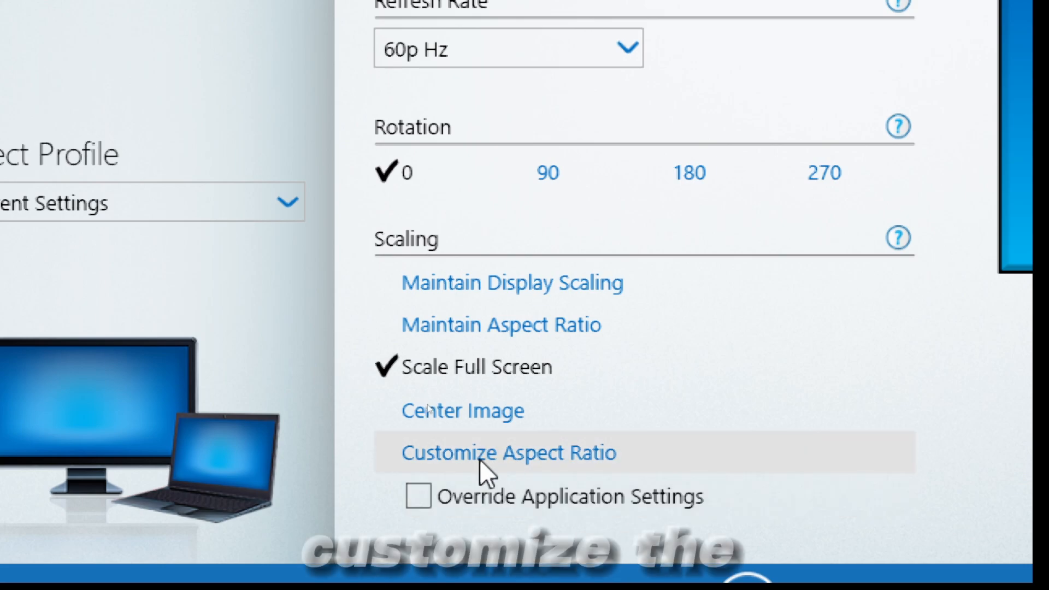
# Scale with a custom aspect ratio of height 73, width 71, applied and kept
pyautogui.click(506, 452)
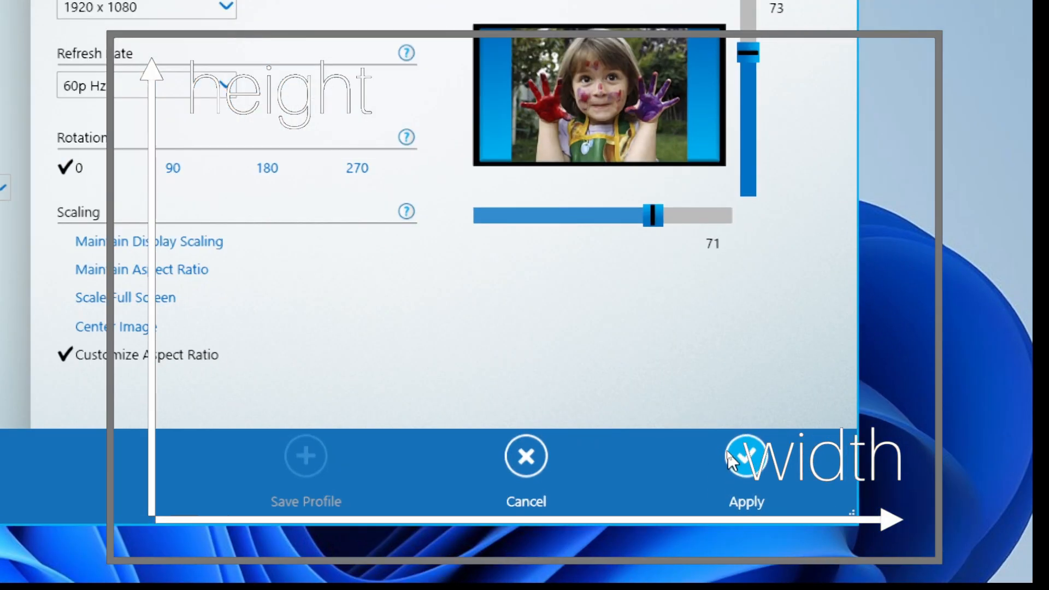
pyautogui.click(745, 465)
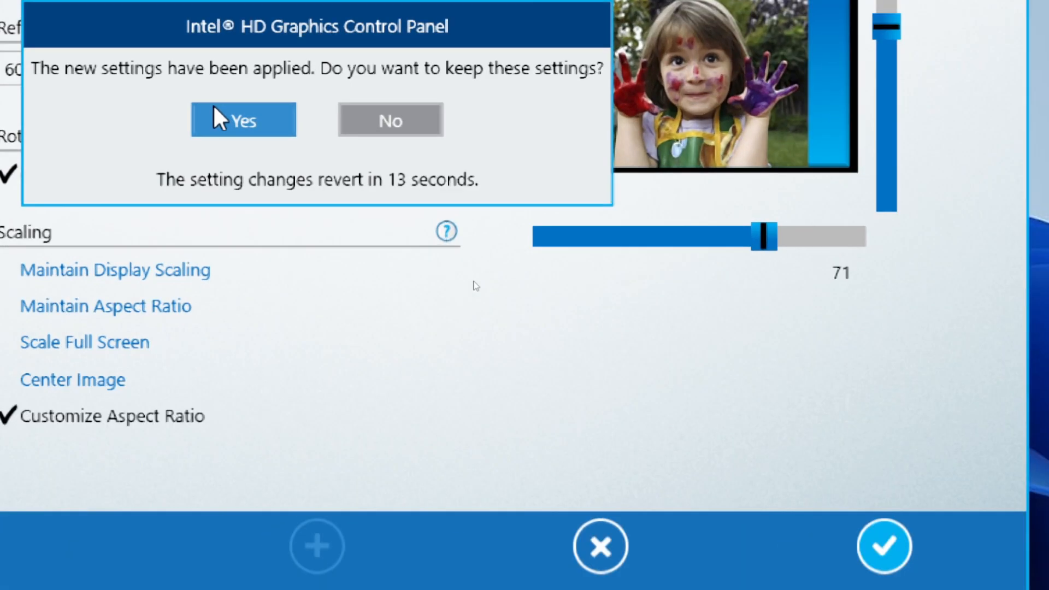
pyautogui.click(242, 120)
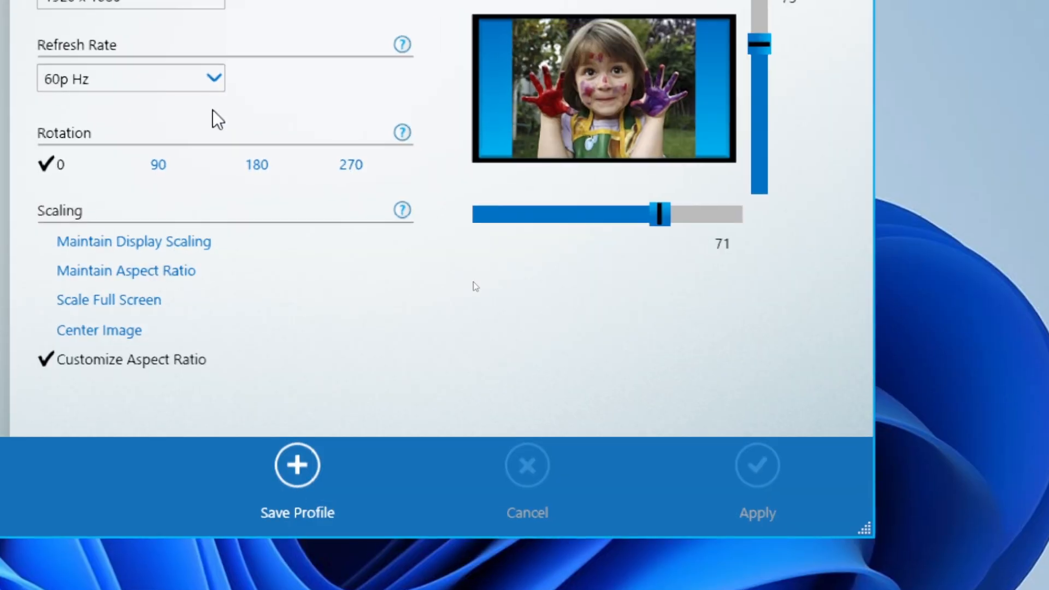